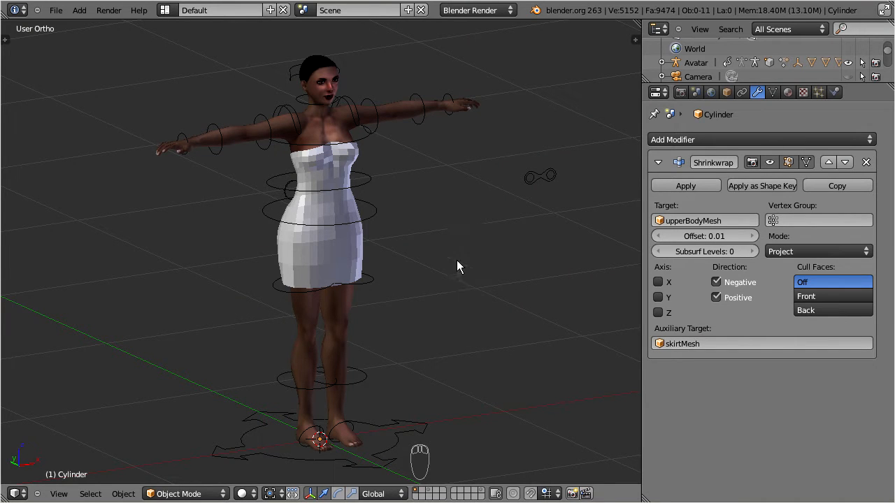
mouse_move(552, 18)
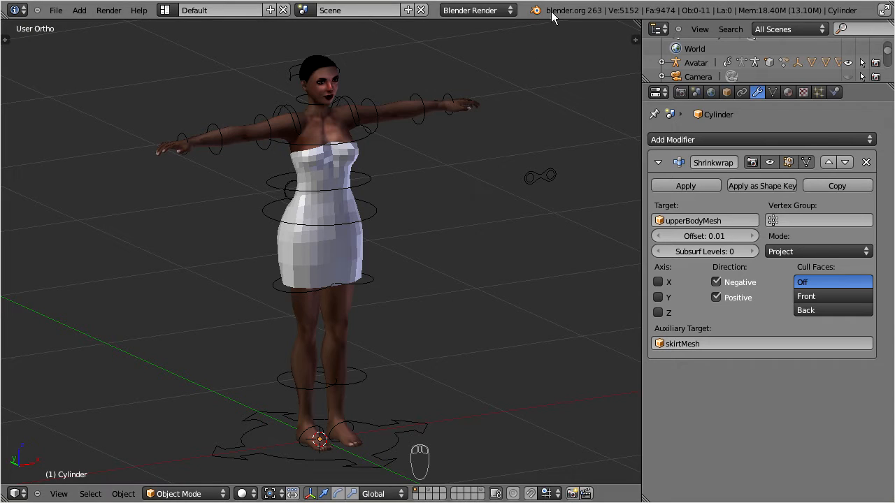
mouse_move(584, 21)
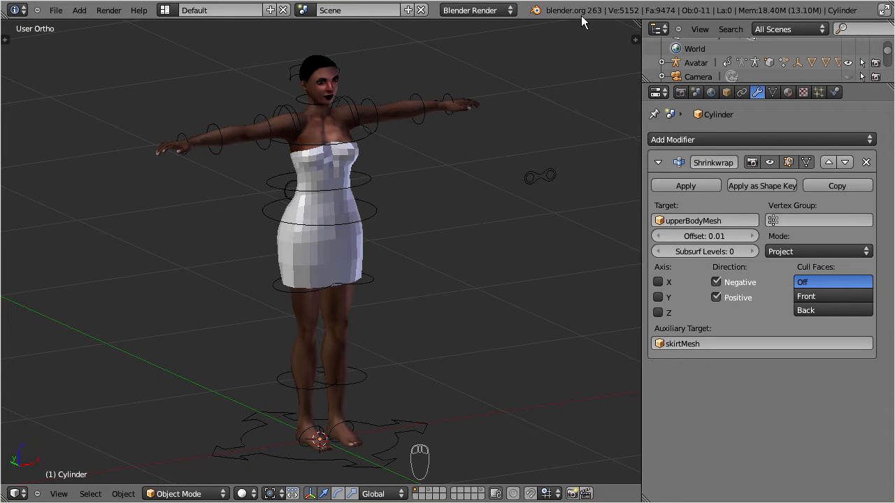
mouse_move(293, 77)
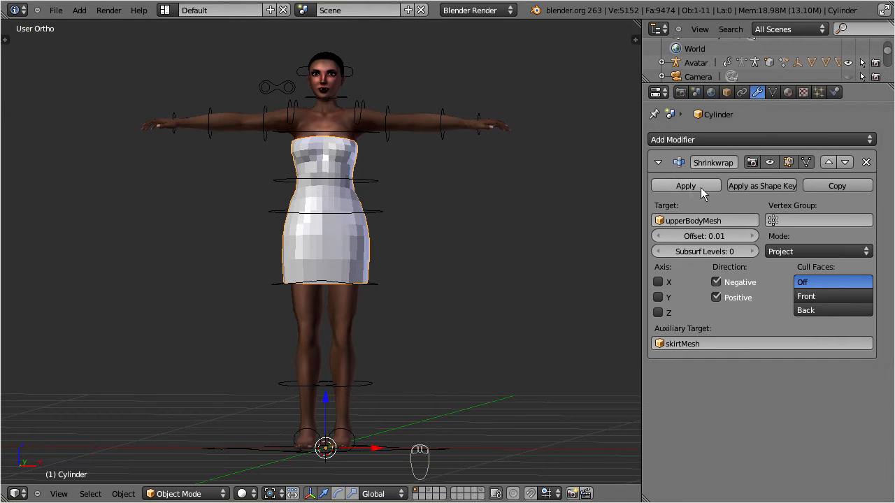
Apply the Shrinkwrap modifier on the dress and zoom in to inspect the fit
left_click(685, 186)
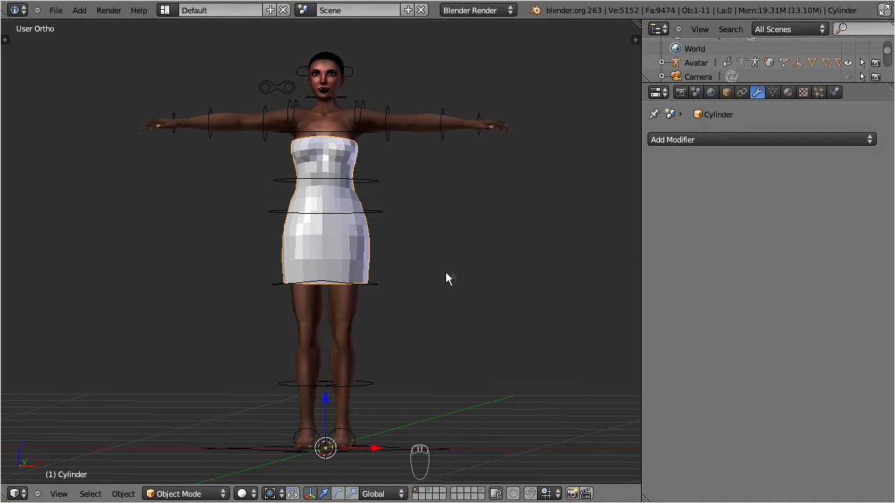
mouse_move(426, 279)
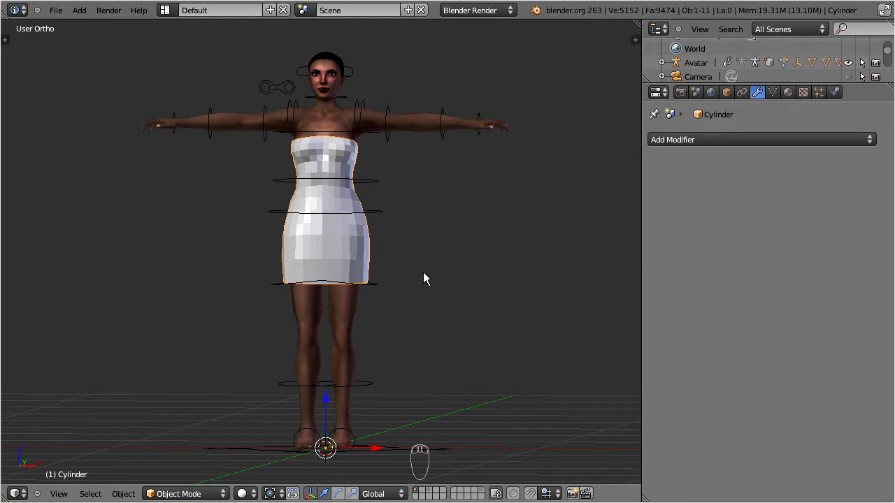
key("NUMPAD_PERIOD")
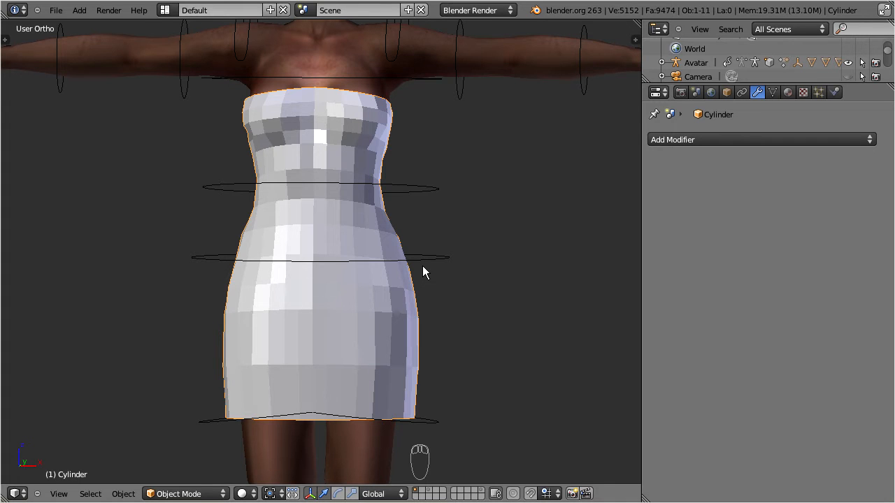
scroll("down", 3)
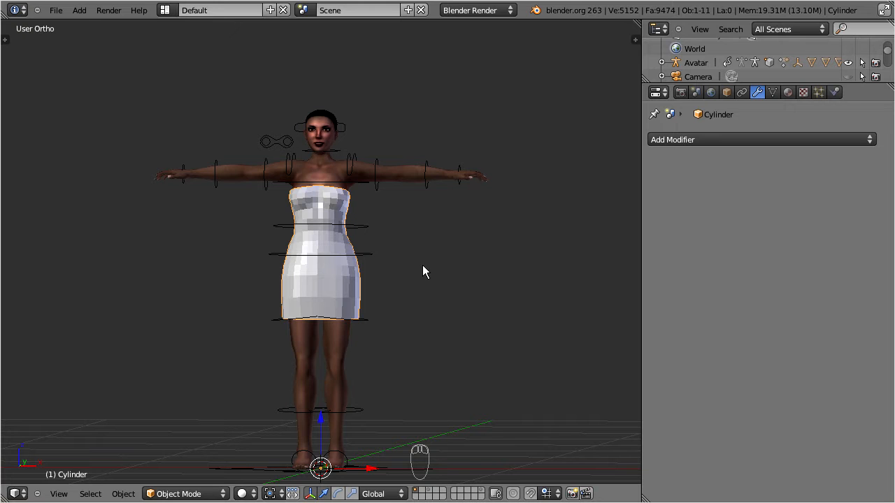
mouse_move(317, 175)
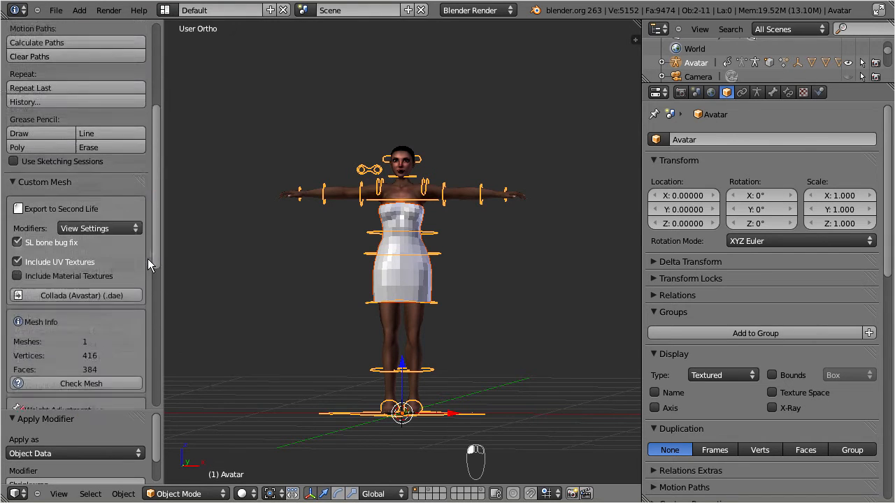
Scroll the Avastar tool shelf down to the Rigging panel for the Cylinder and Avatar
scroll("down", 3)
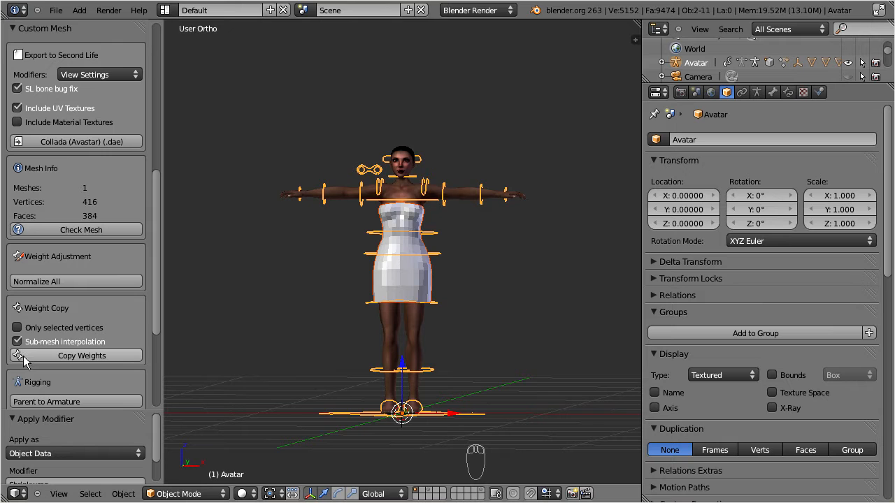
mouse_move(89, 300)
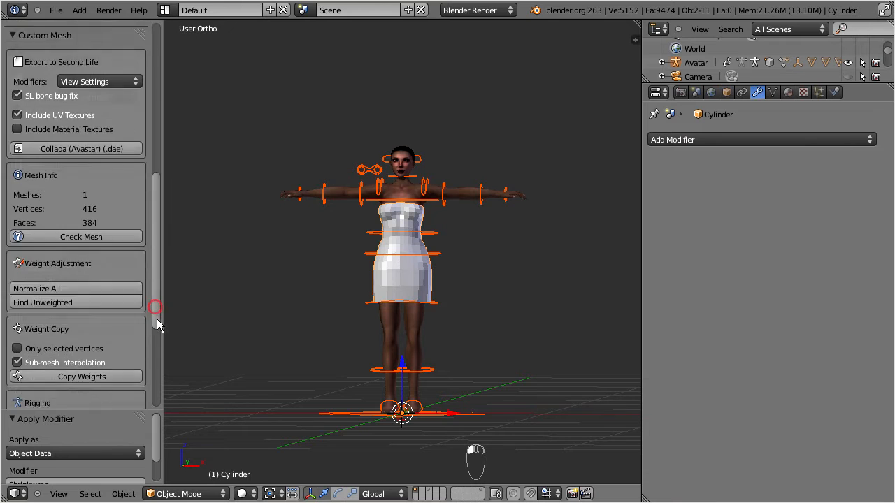
scroll("down", 3)
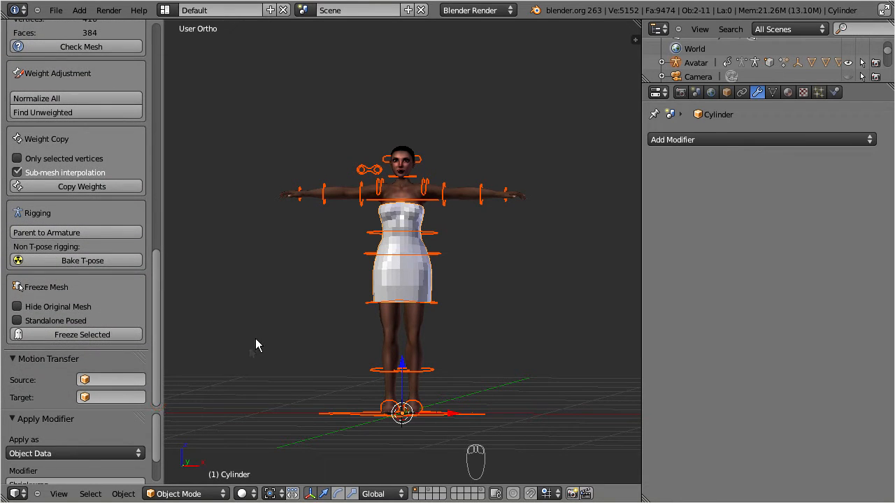
mouse_move(266, 321)
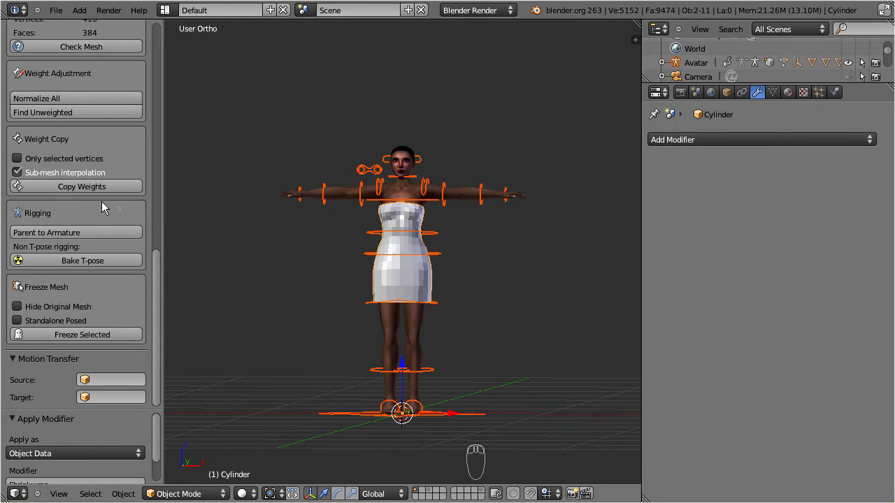
mouse_move(122, 284)
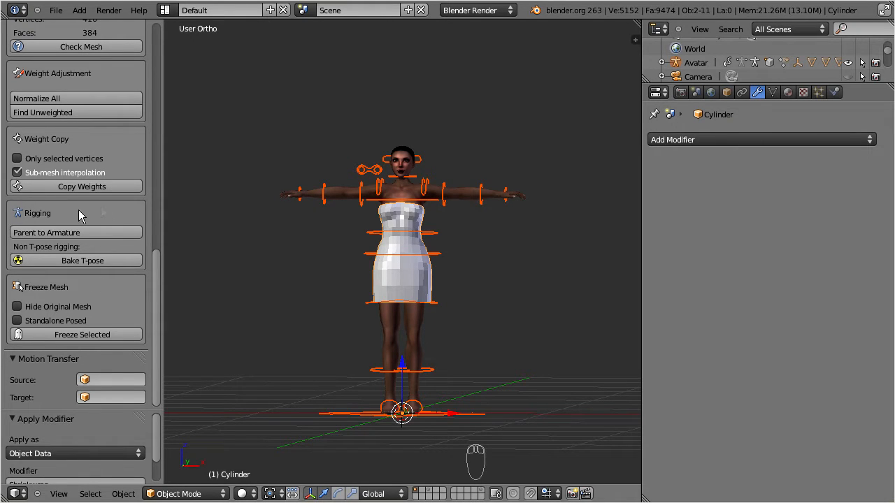
mouse_move(47, 232)
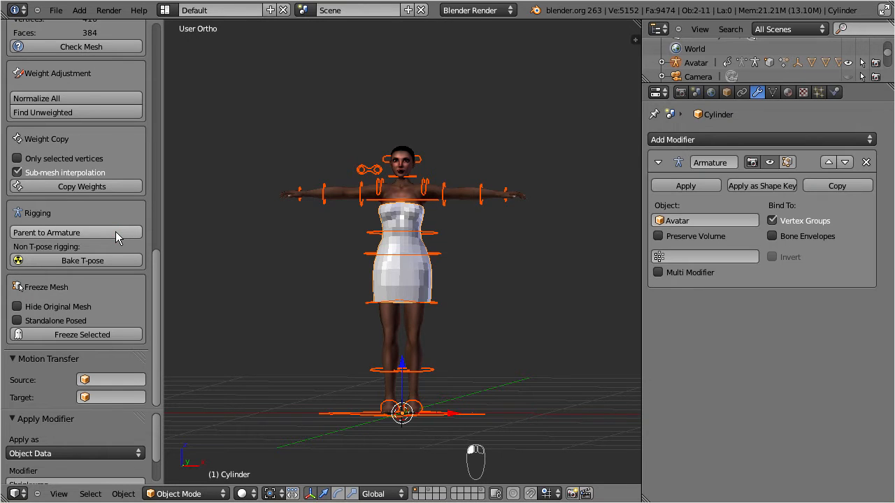
mouse_move(304, 224)
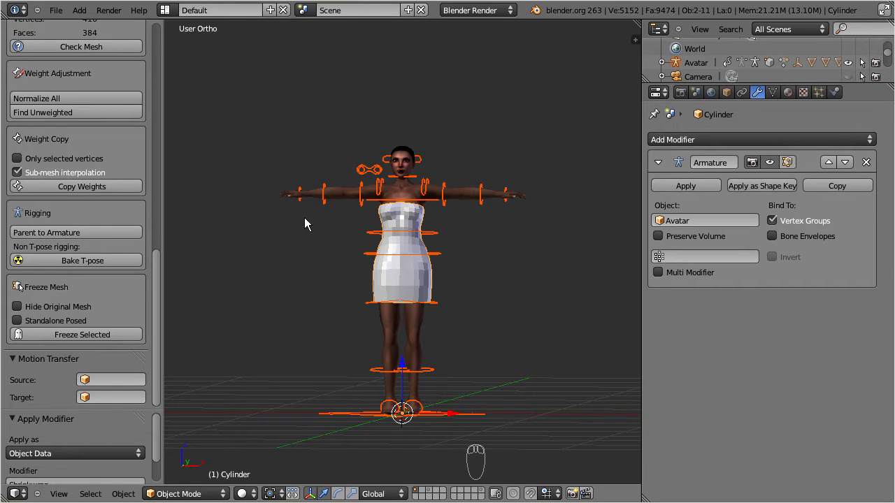
mouse_move(360, 172)
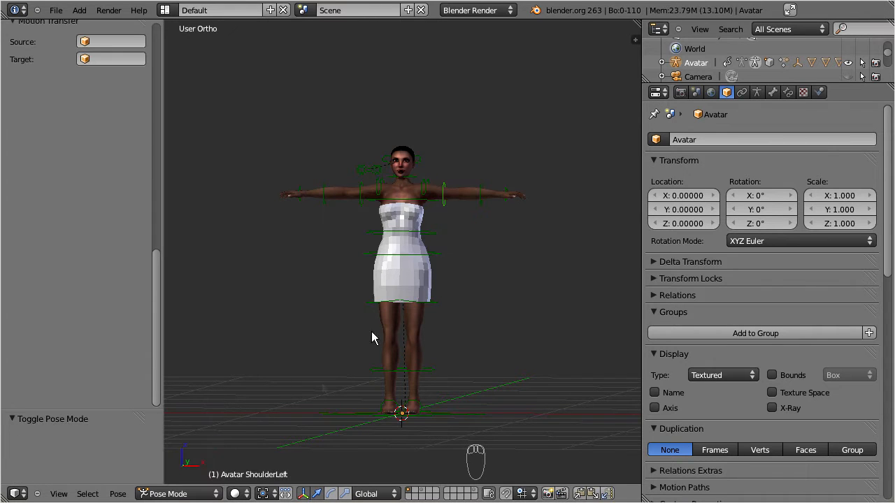
Select the left hip bone, switch to side view, and move the left knee up
left_click(402, 241)
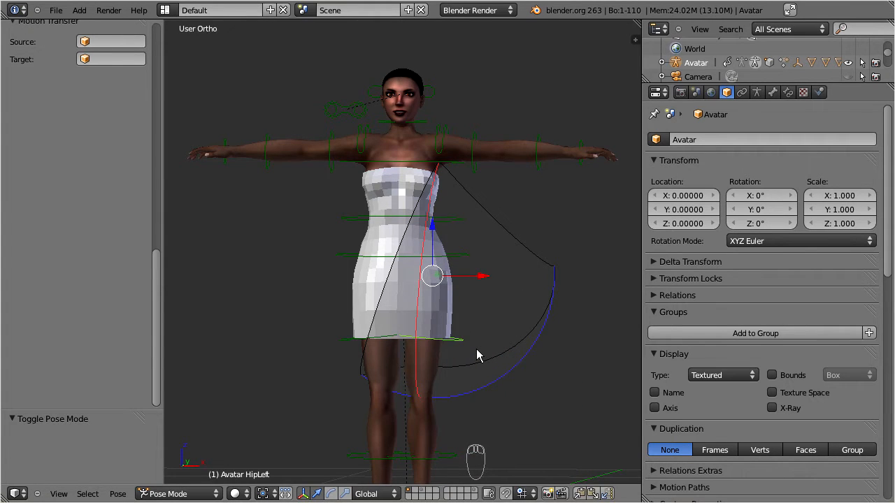
key("NUMPAD_3")
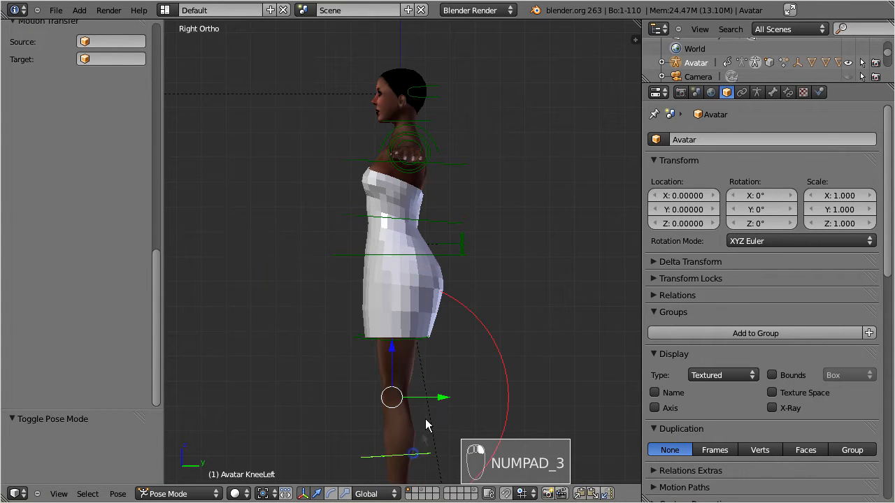
key("g")
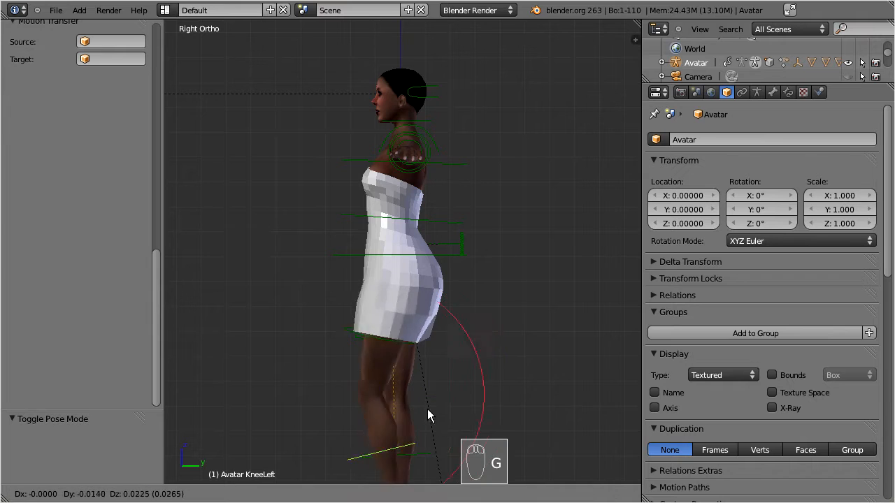
mouse_move(565, 302)
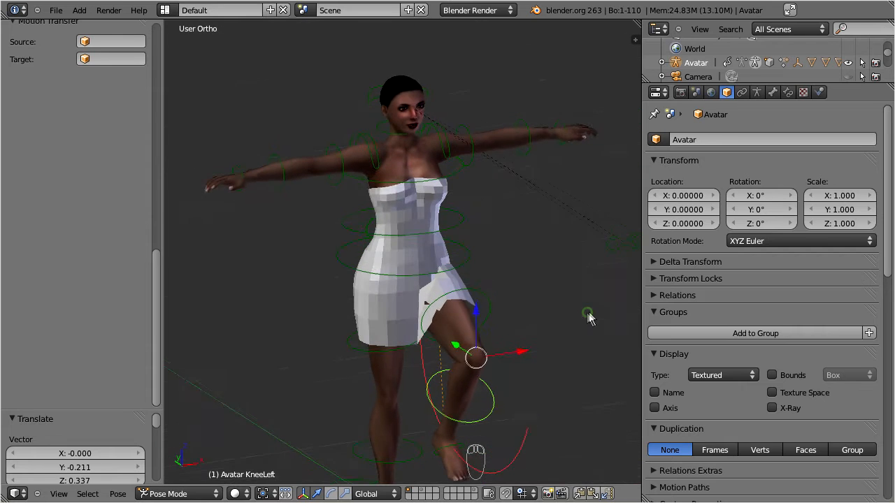
Set the viewport shading to Solid from the header dropdown
left_click(244, 495)
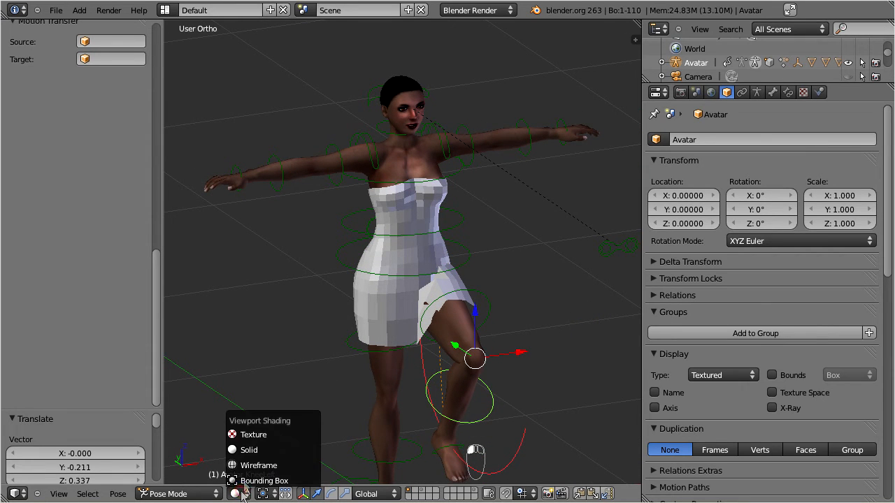
mouse_move(249, 450)
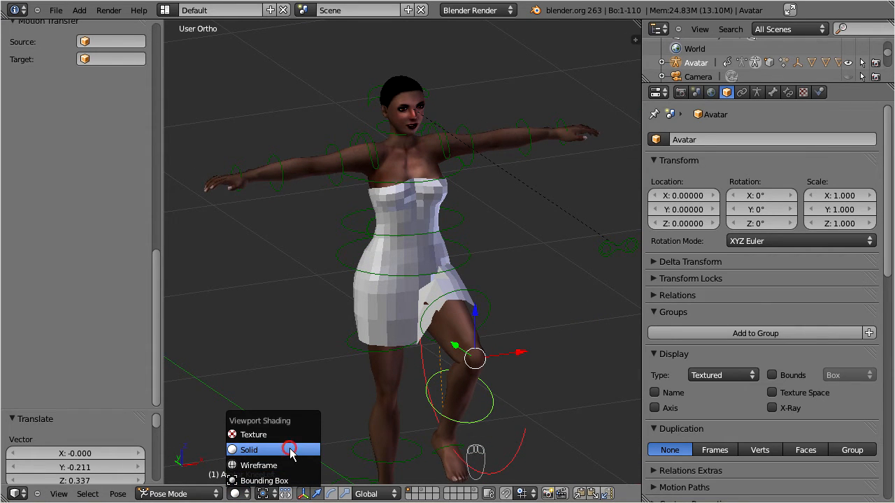
left_click(248, 450)
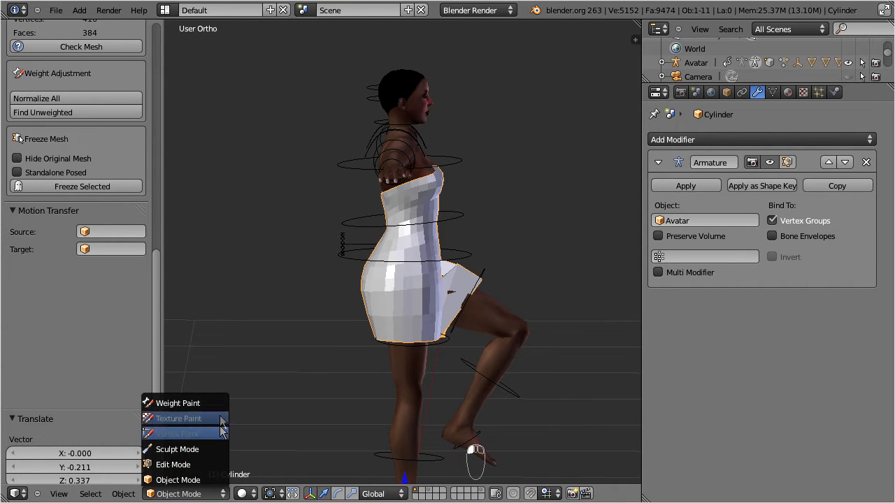
Put the Cylinder dress into Weight Paint mode and open the interaction mode list
left_click(177, 403)
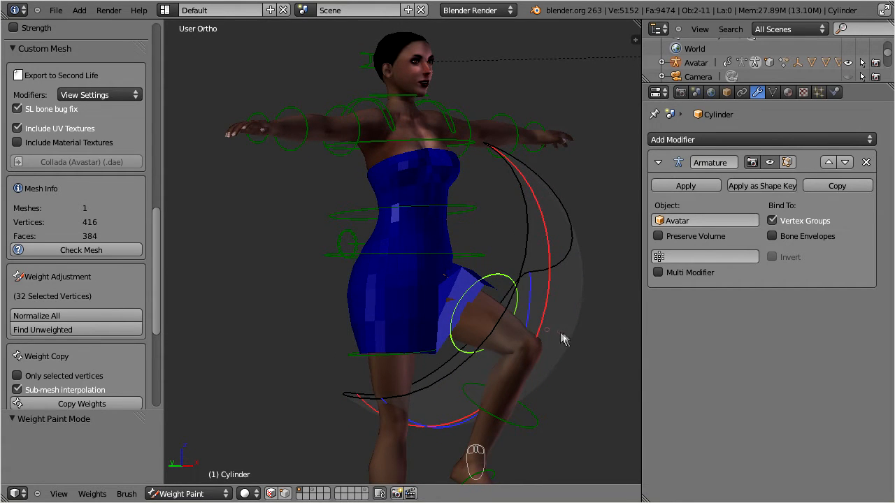
mouse_move(567, 341)
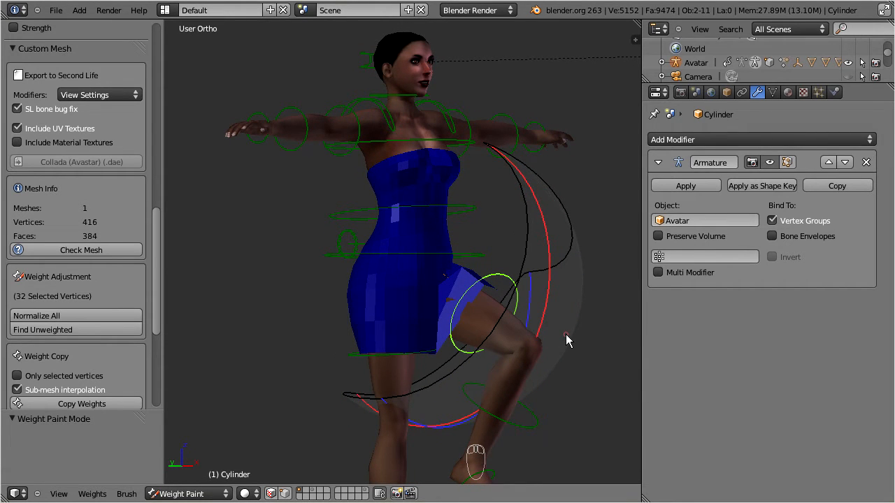
mouse_move(549, 343)
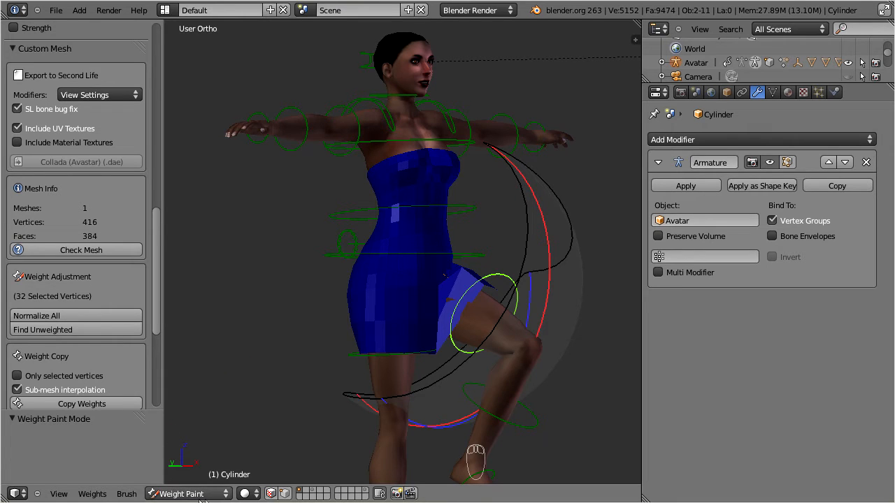
left_click(185, 495)
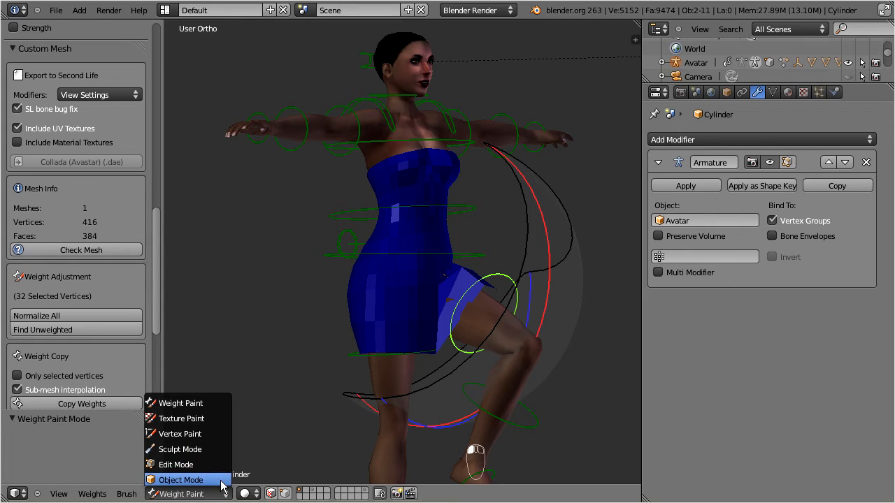
Return to Object Mode and show the Avatar armature's Object Data settings
left_click(180, 479)
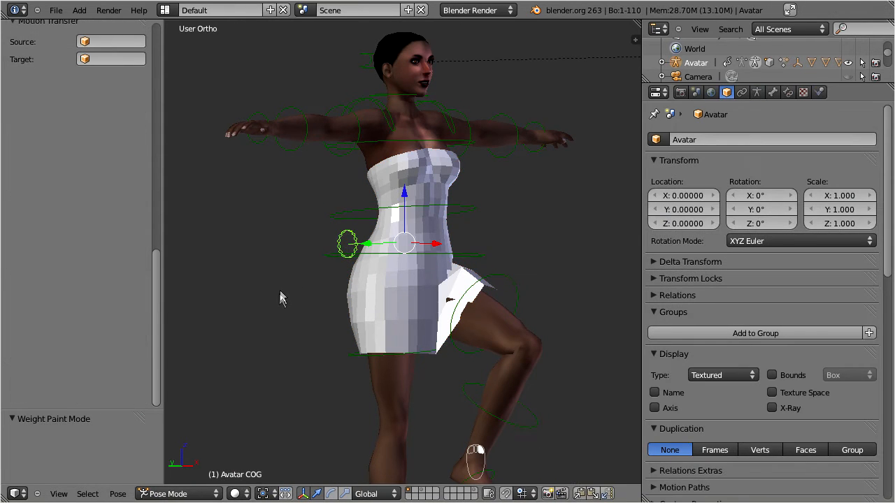
mouse_move(528, 33)
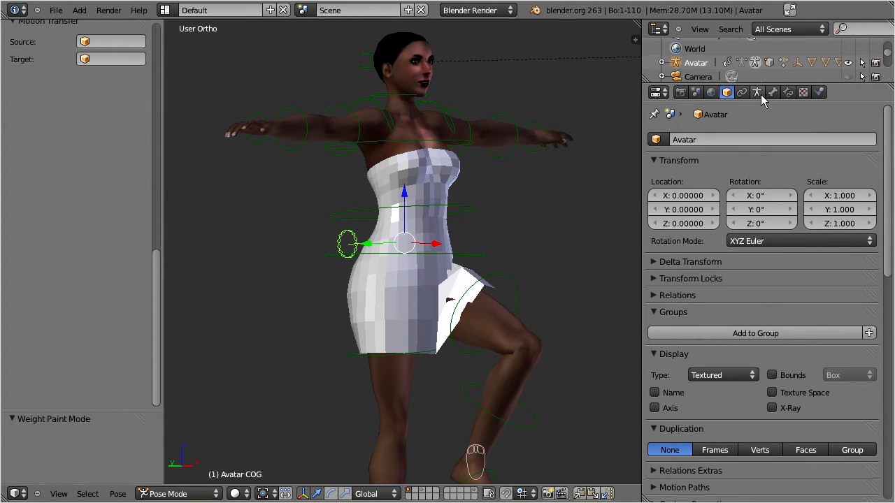
mouse_move(757, 92)
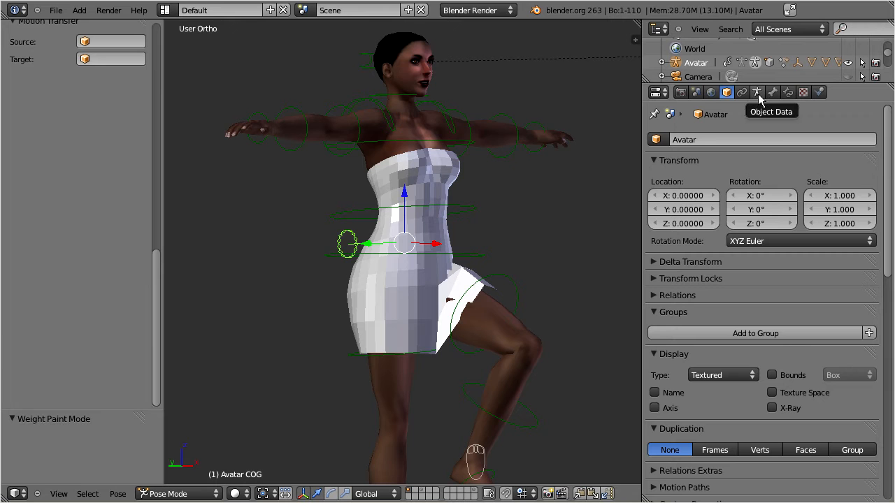
left_click(757, 92)
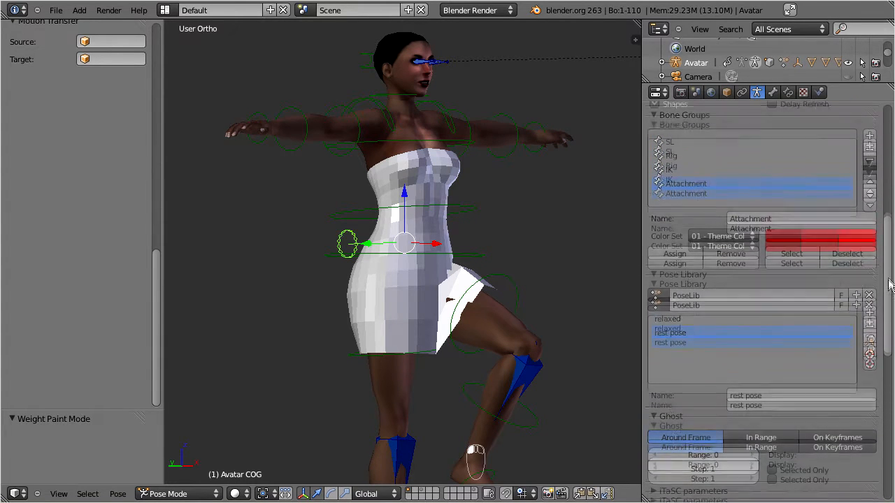
Display the rig as X-Ray stick bones, choose the SL bone group, and select the dress
scroll("up", 3)
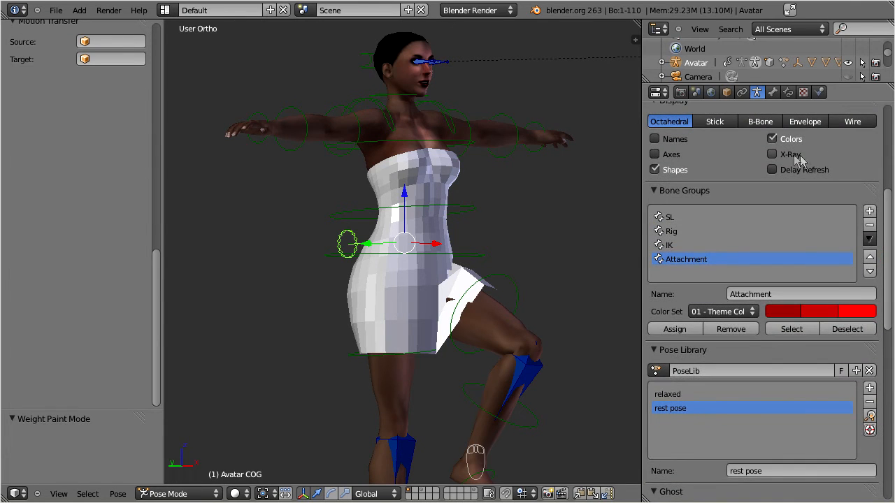
left_click(771, 154)
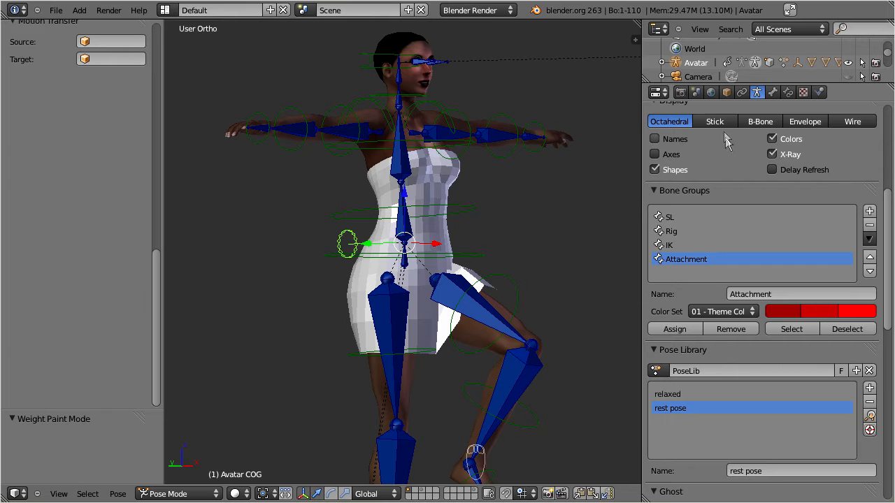
left_click(714, 121)
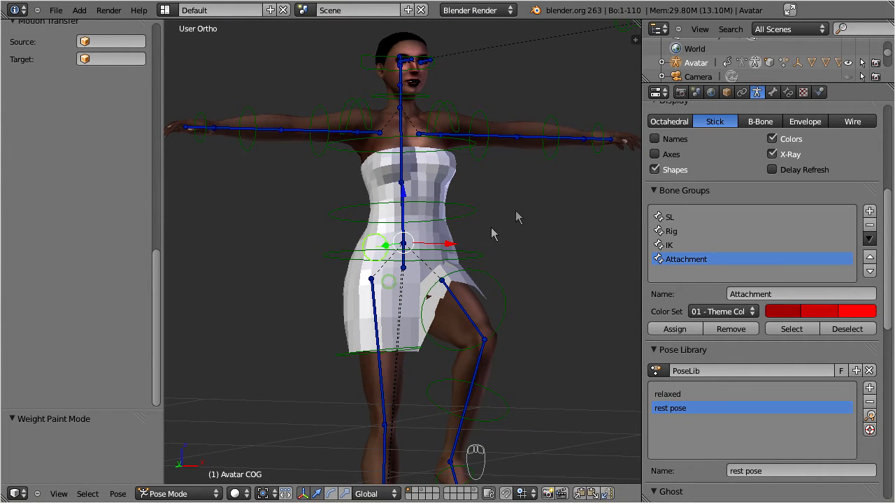
mouse_move(597, 192)
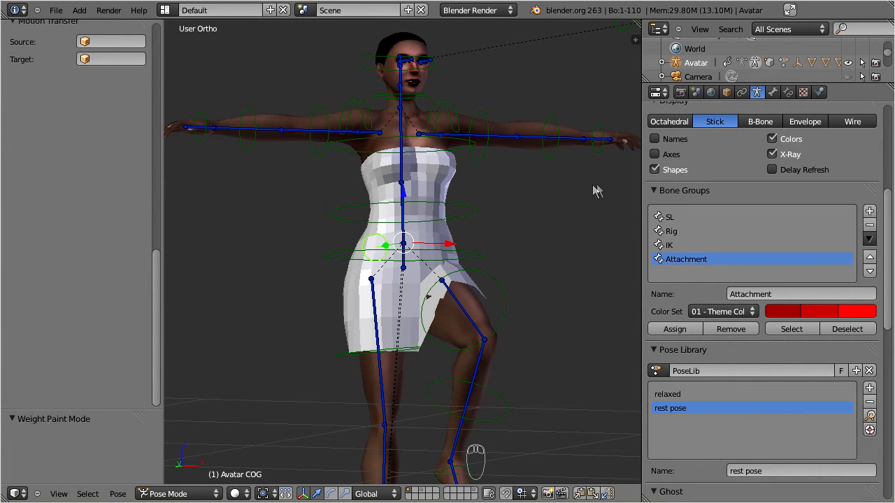
mouse_move(688, 229)
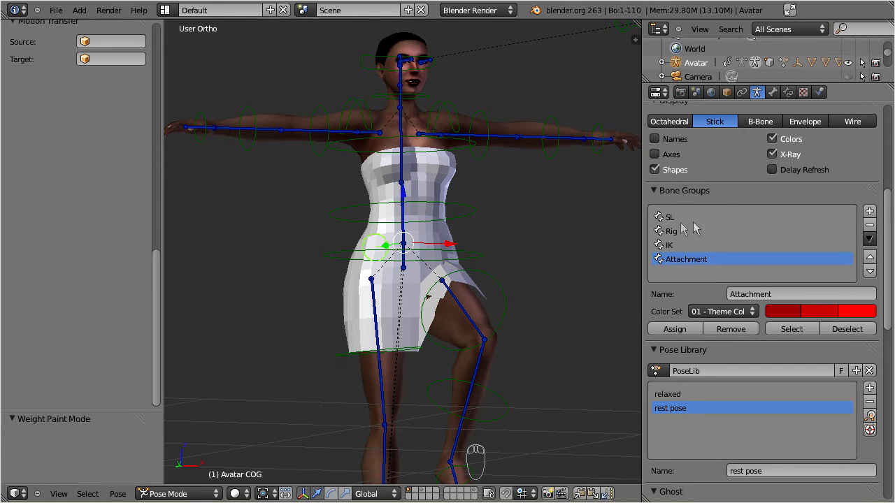
left_click(669, 217)
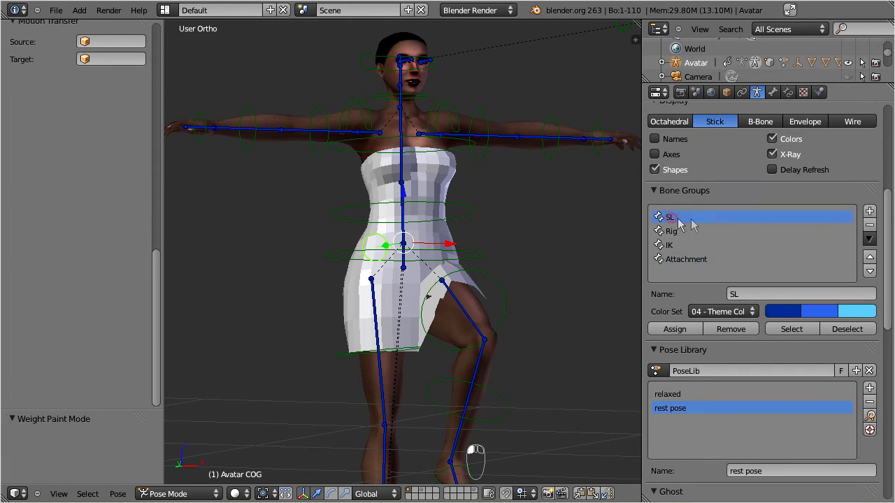
left_click(722, 311)
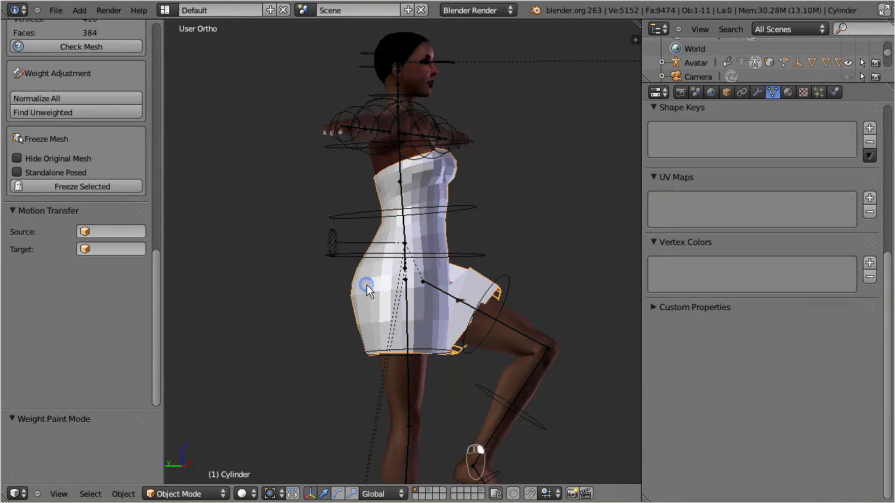
Switch the dress to Weight Paint and select and move a leg bone
left_click(179, 493)
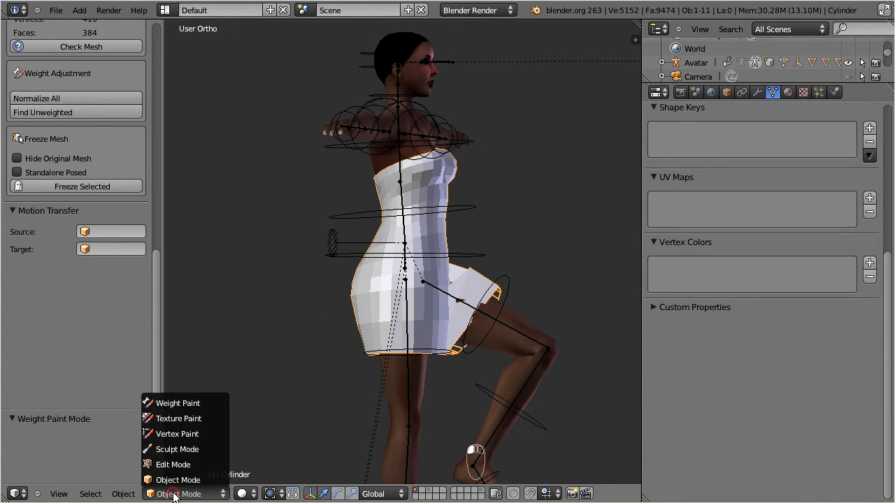
left_click(178, 402)
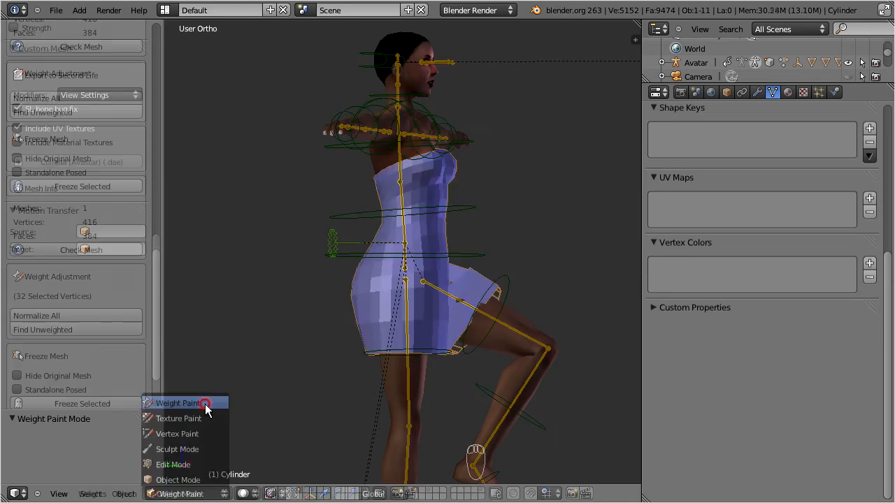
left_click(178, 404)
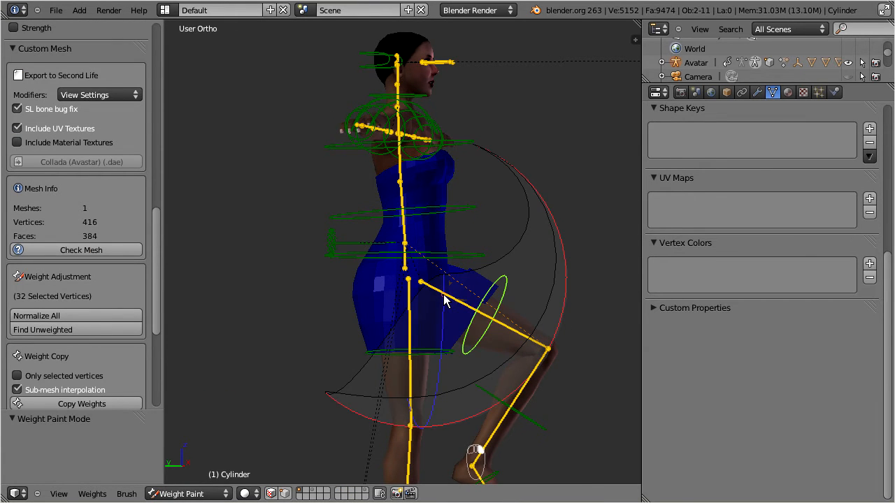
left_click(461, 287)
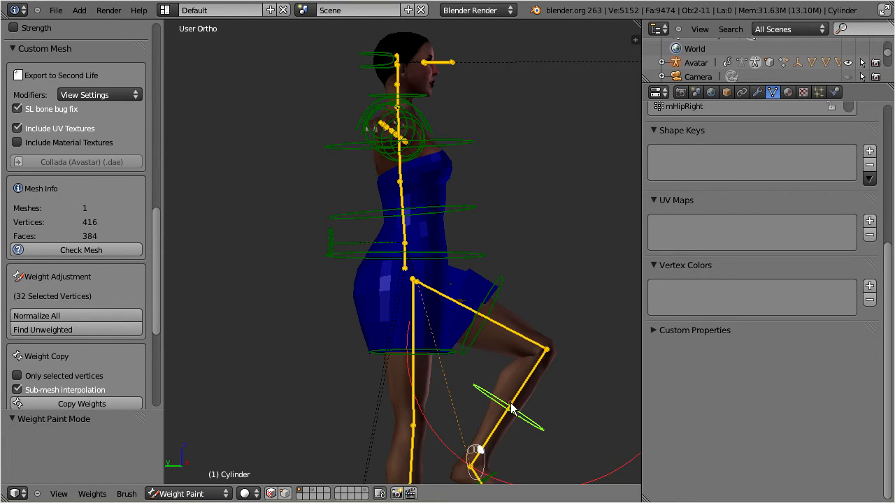
key("g")
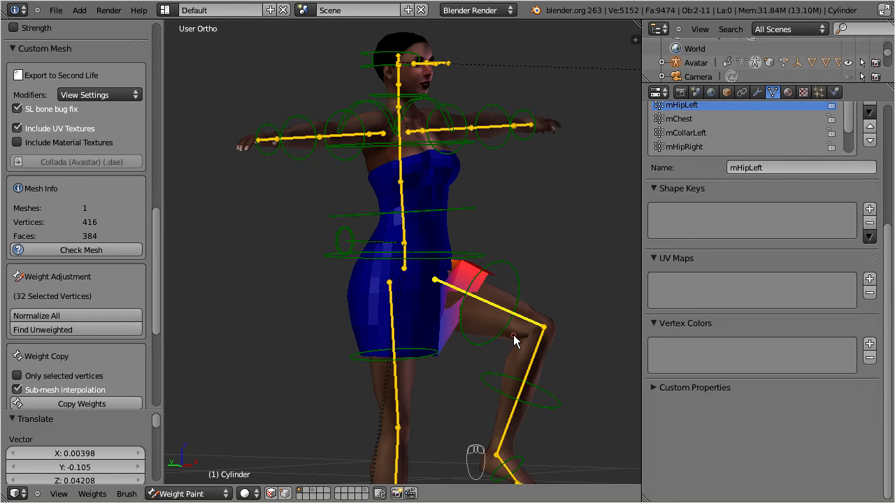
Select the Avatar rig and show only the SL bone layer
left_click(187, 493)
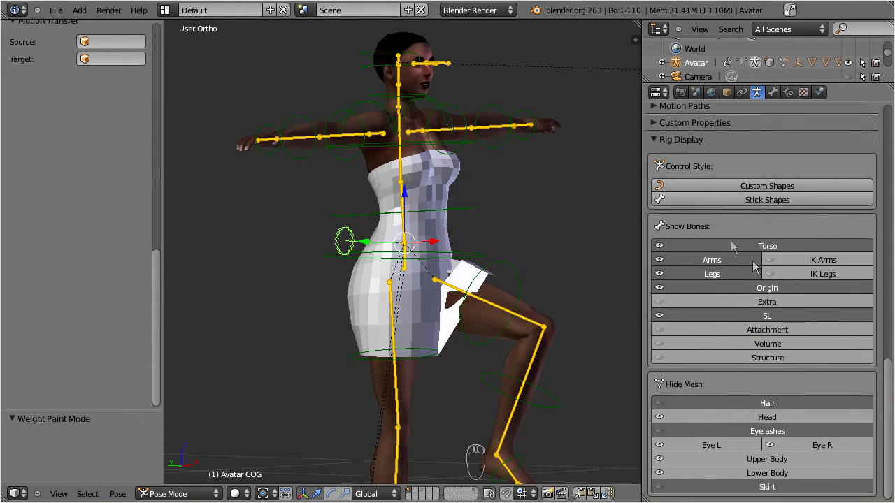
left_click(659, 245)
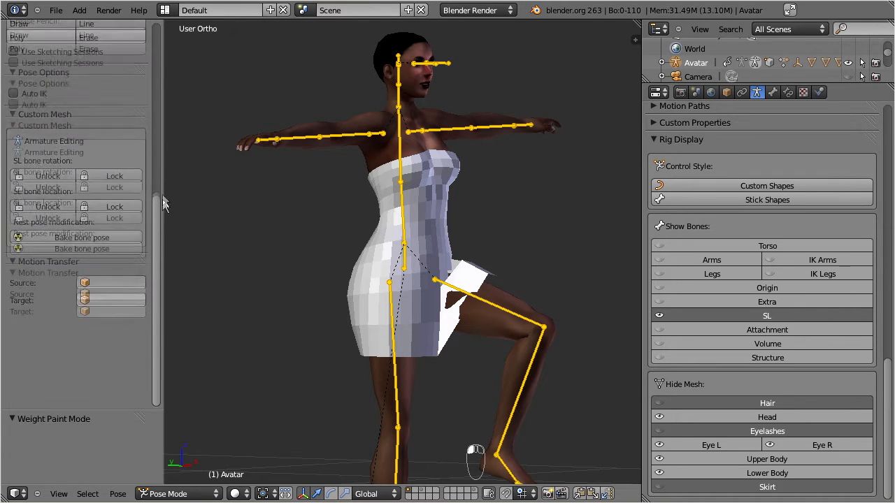
Unlock rotation and location of the SL bones in the Custom Mesh panel
scroll("up", 3)
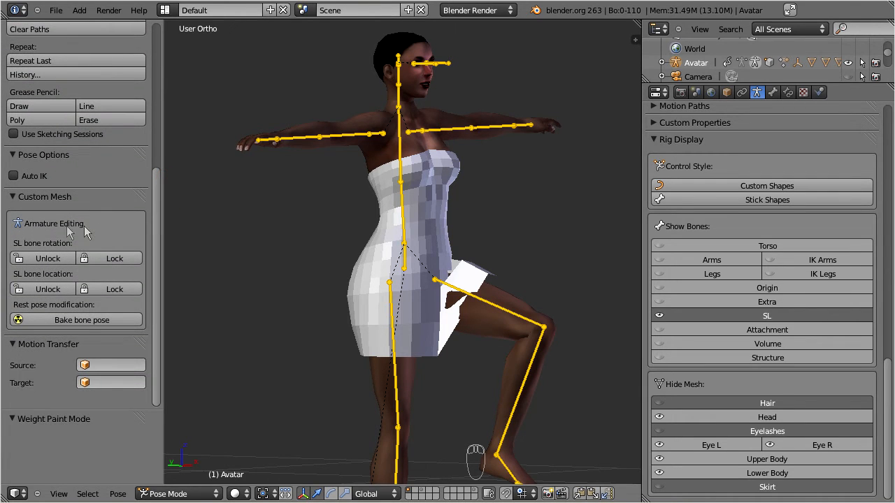
mouse_move(39, 231)
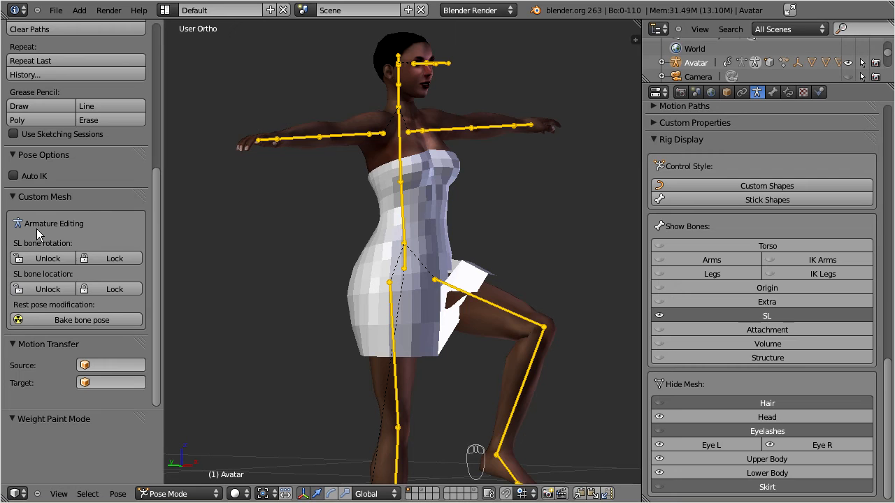
mouse_move(47, 258)
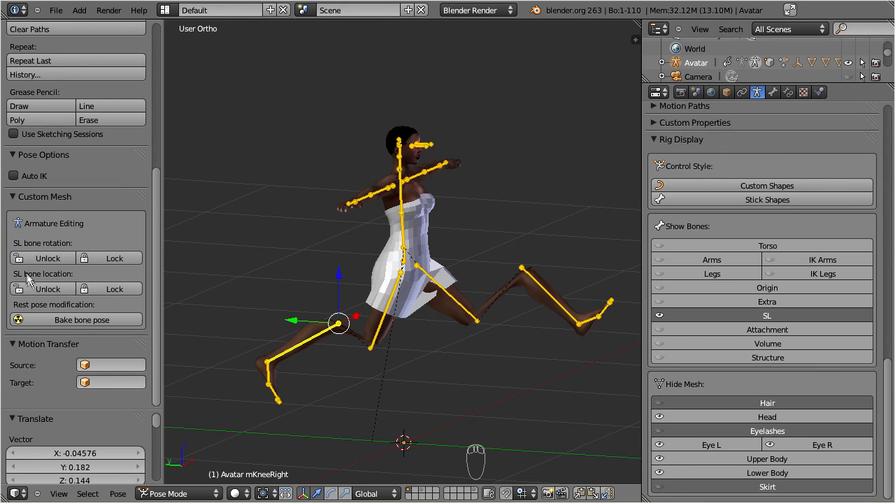
left_click(114, 289)
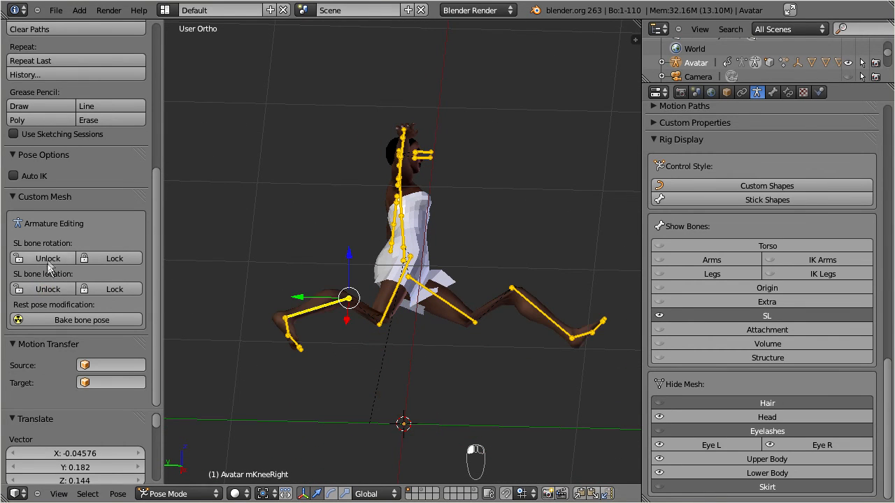
mouse_move(47, 258)
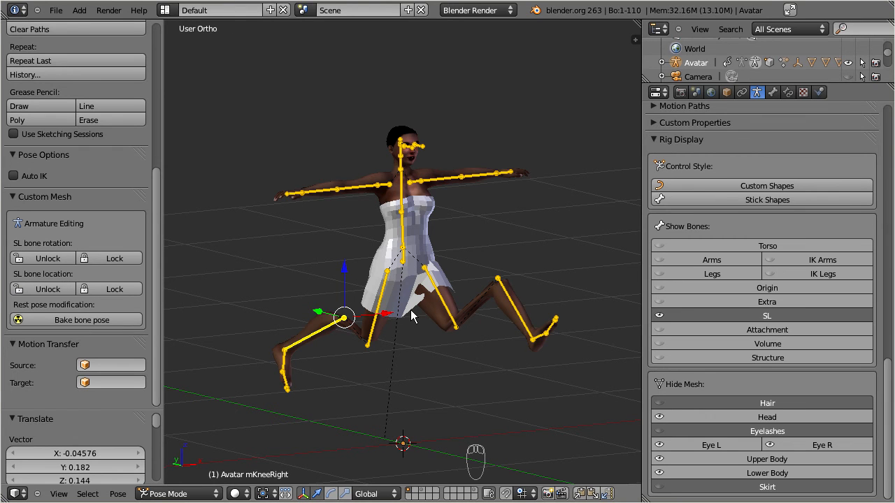
Select all the rig's bones and clear their rotations back to the rest pose
key("a")
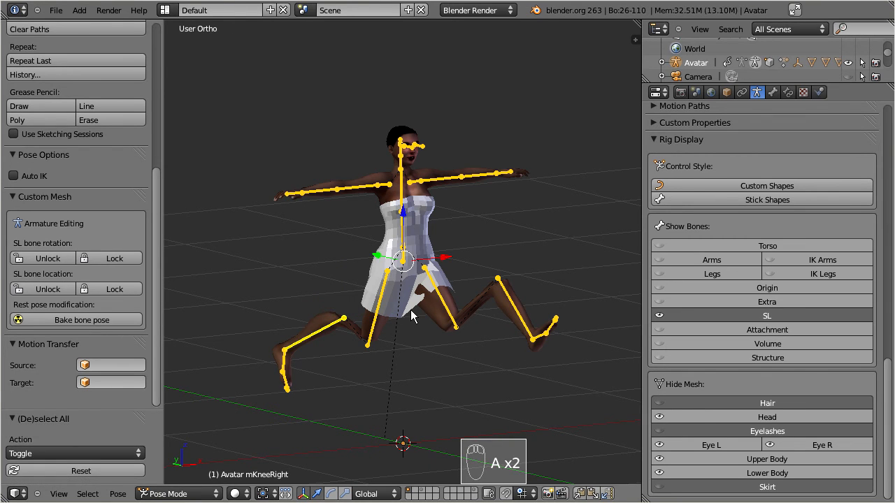
key("alt+r")
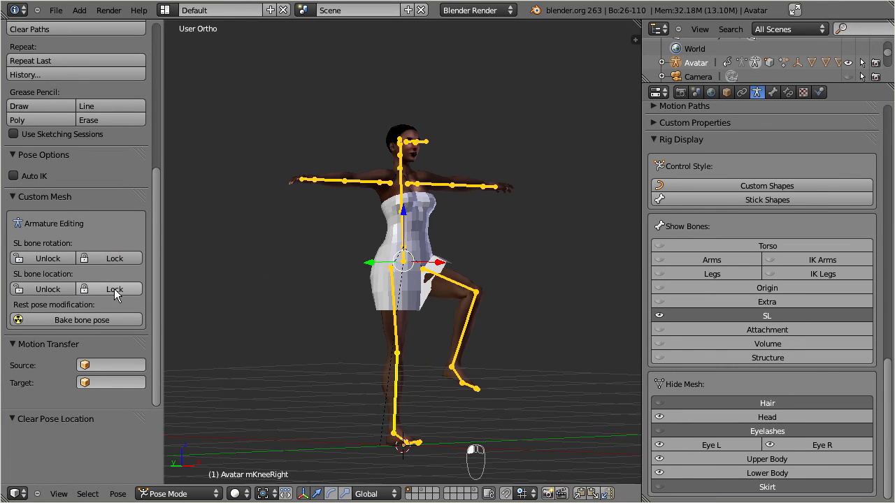
mouse_move(409, 312)
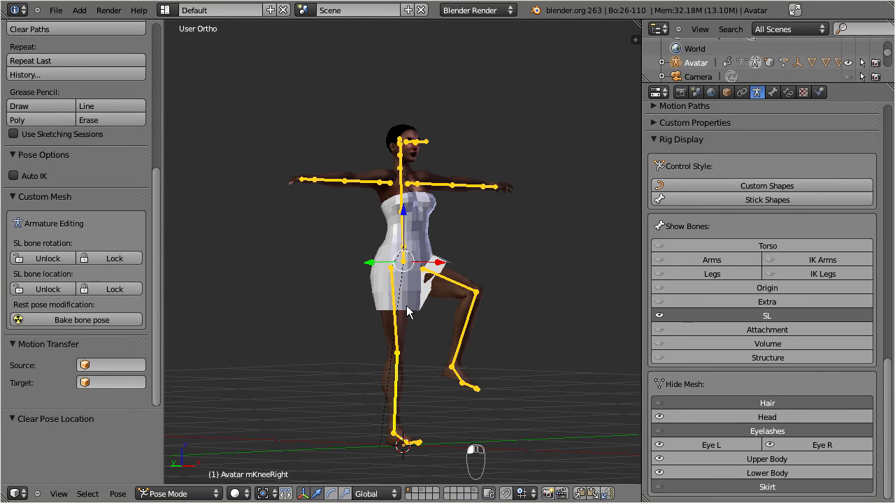